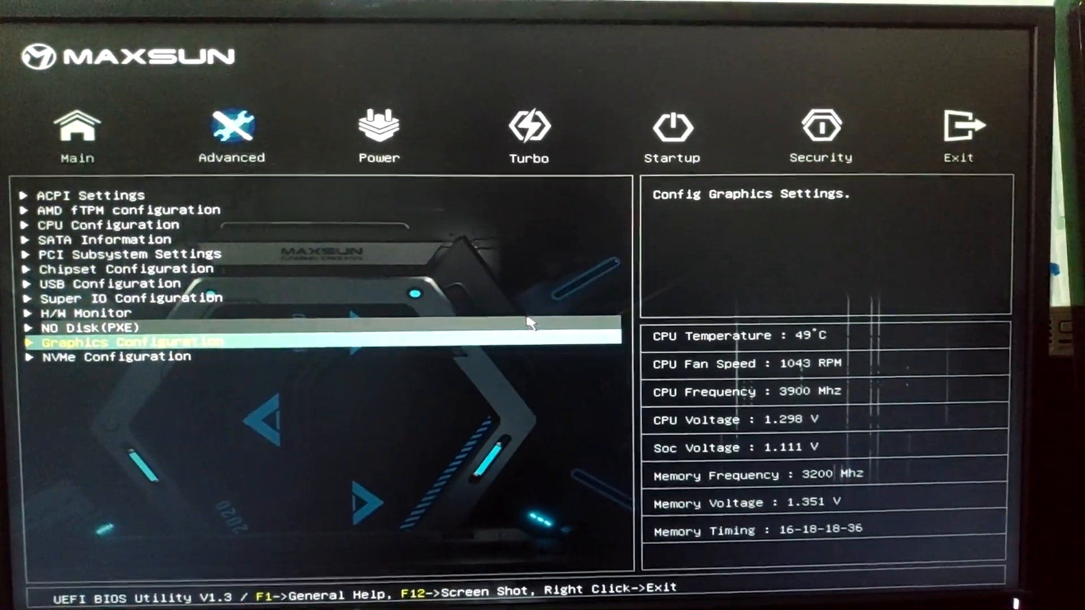
In Graphics Configuration, set Integrated Graphics to Force.
{"action": "left_click", "coordinate": [126, 342]}
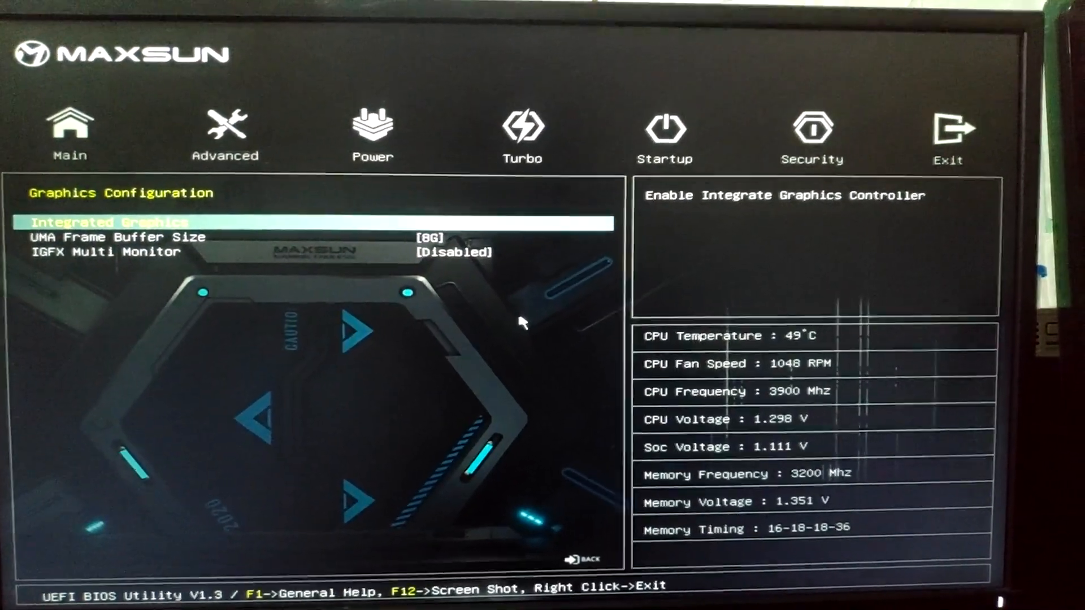
{"action": "left_click", "coordinate": [110, 222]}
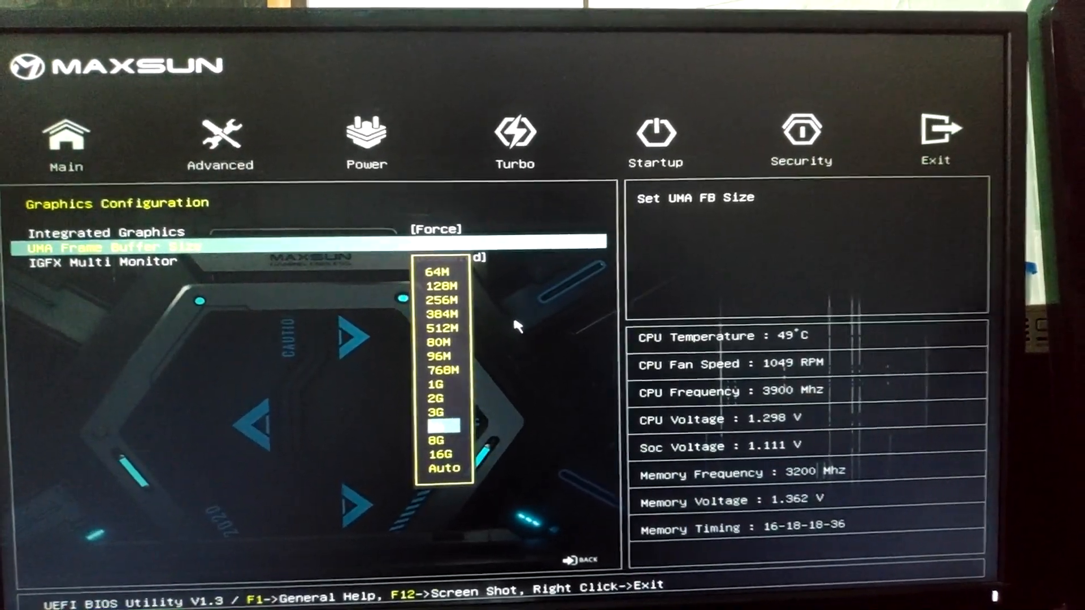
Choose 8G UMA frame buffer size, review Power and Security, then Save & Exit to reboot into Windows.
{"action": "left_click", "coordinate": [443, 425]}
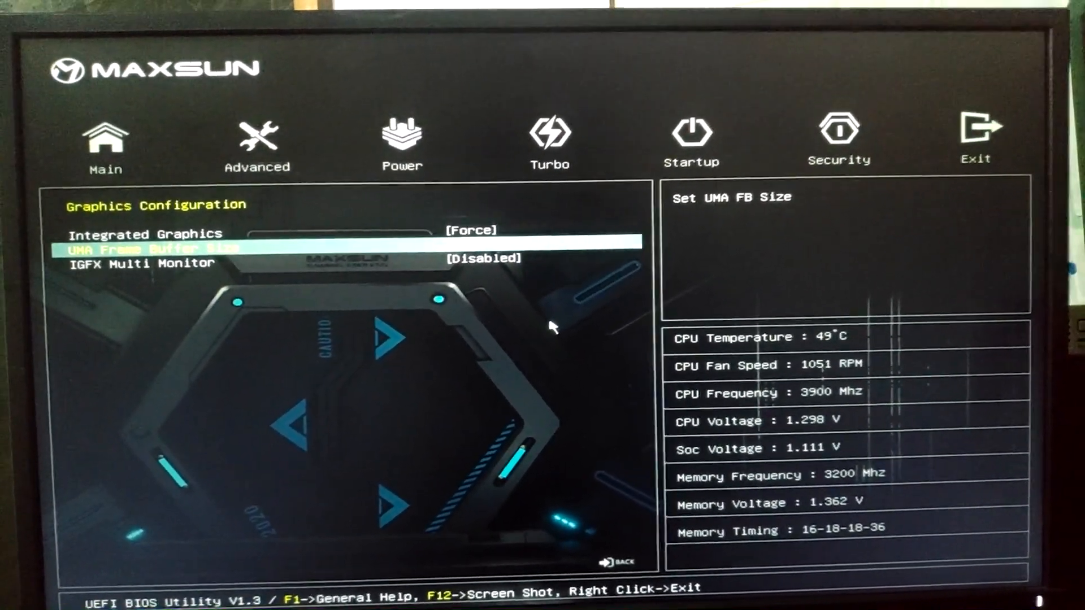
{"action": "left_click", "coordinate": [387, 138]}
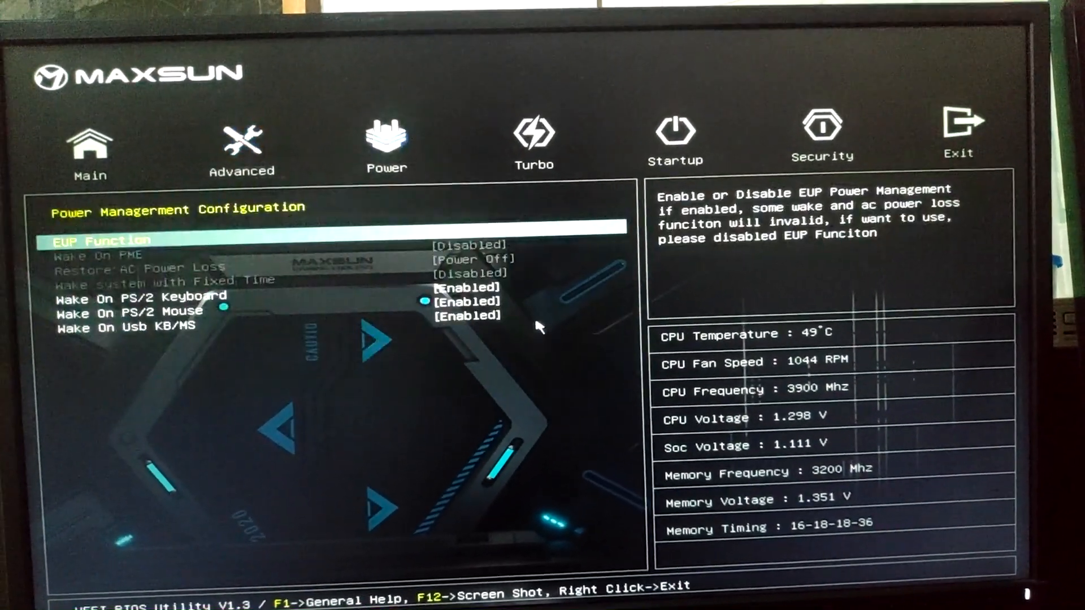
{"action": "left_click", "coordinate": [817, 138]}
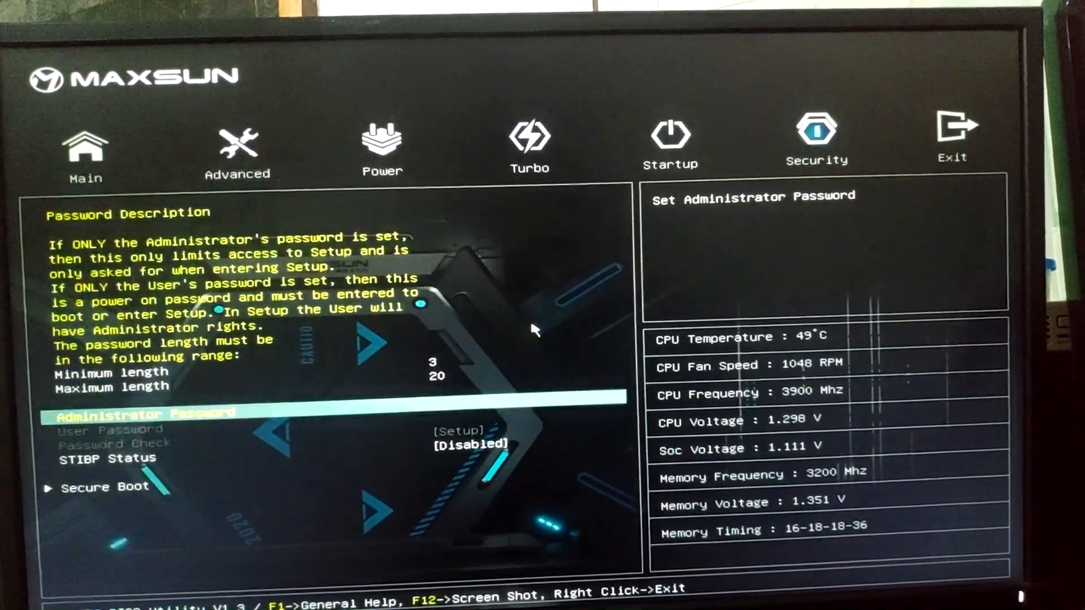
{"action": "left_click", "coordinate": [953, 139]}
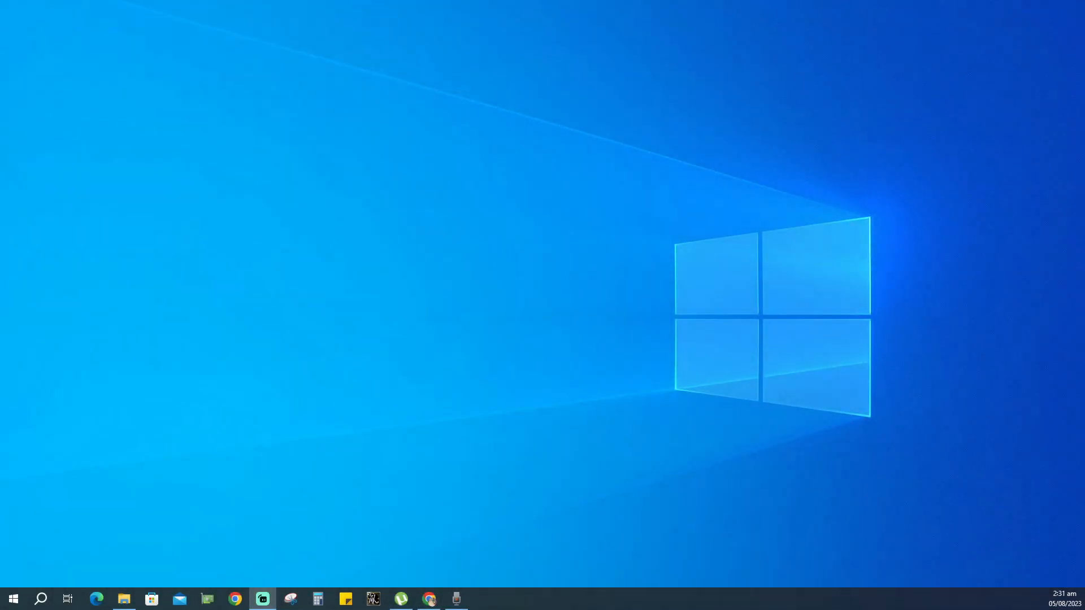
Launch Task Manager from the taskbar and view GPU 0 showing 8.0 GB dedicated memory.
{"action": "right_click", "coordinate": [623, 598]}
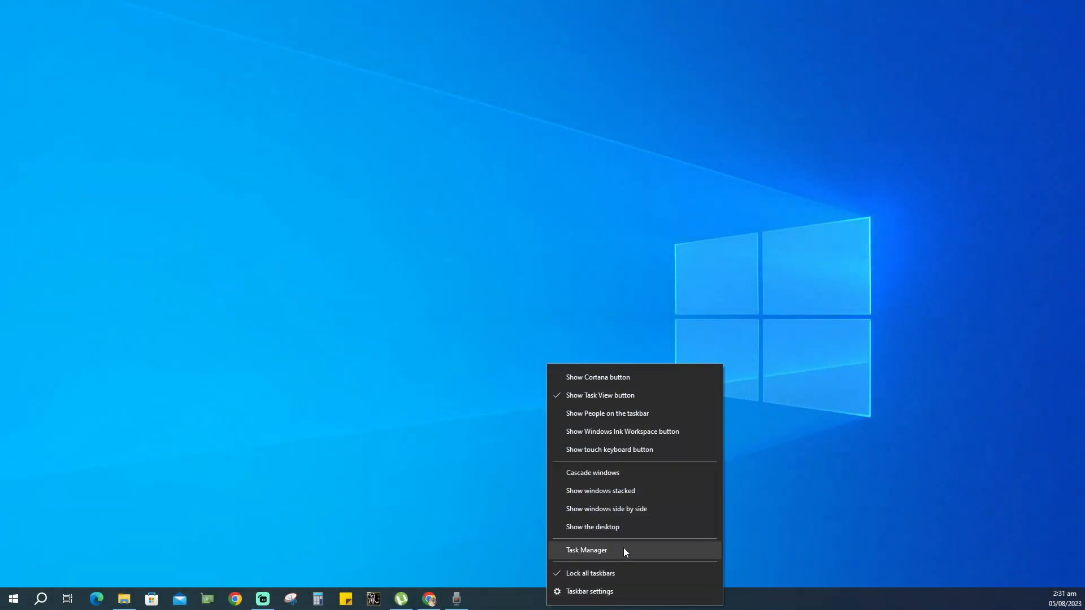
{"action": "left_click", "coordinate": [586, 550]}
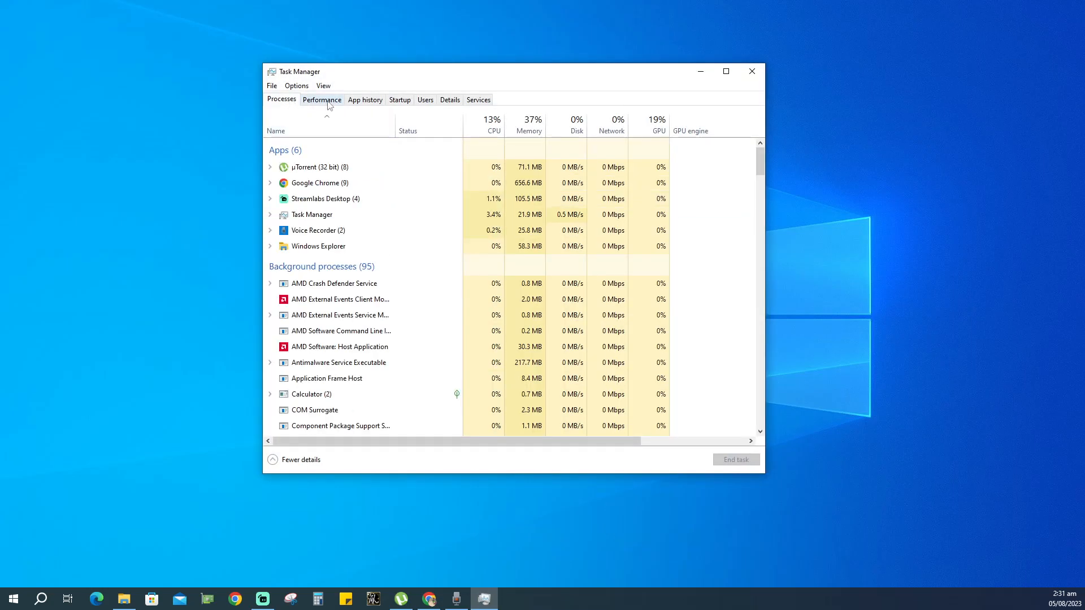
{"action": "left_click", "coordinate": [321, 99]}
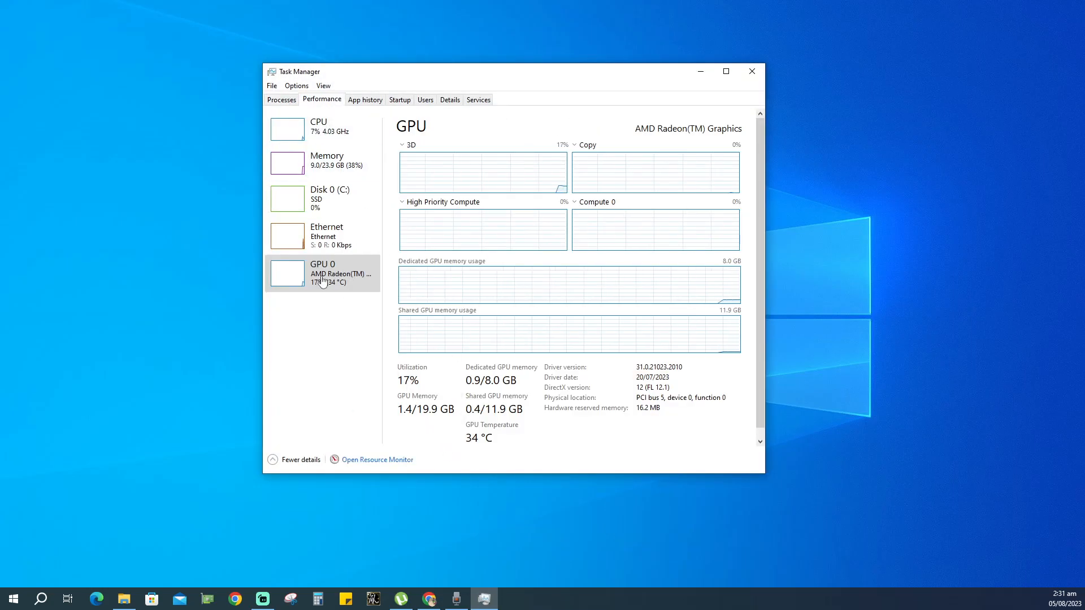
{"action": "mouse_move", "coordinate": [323, 278]}
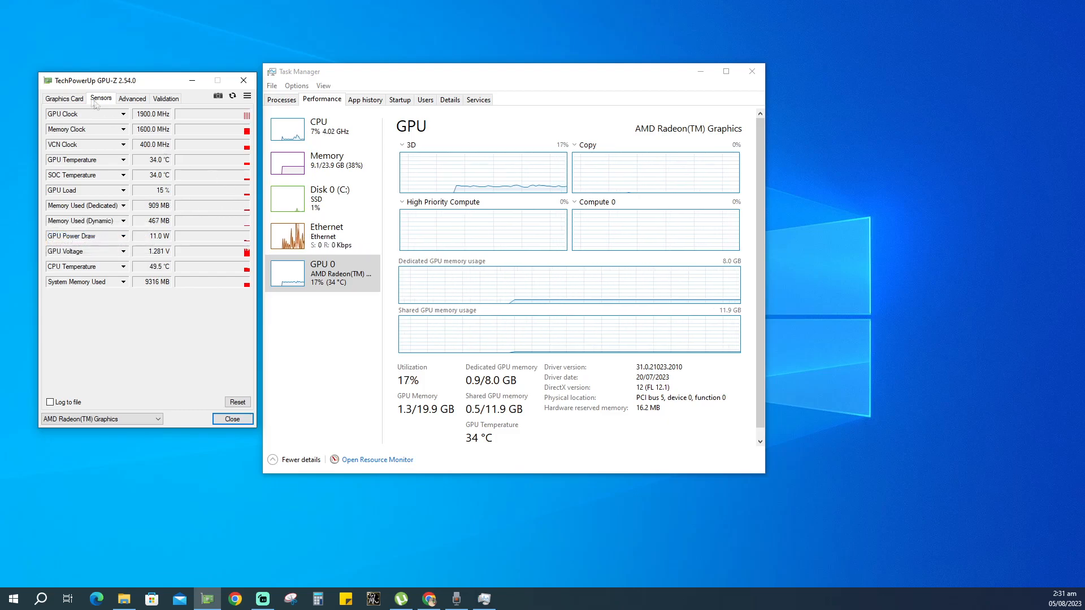
Switch GPU-Z to the Graphics Card tab showing AMD Radeon Graphics with 8192 MB memory.
{"action": "left_click", "coordinate": [63, 98]}
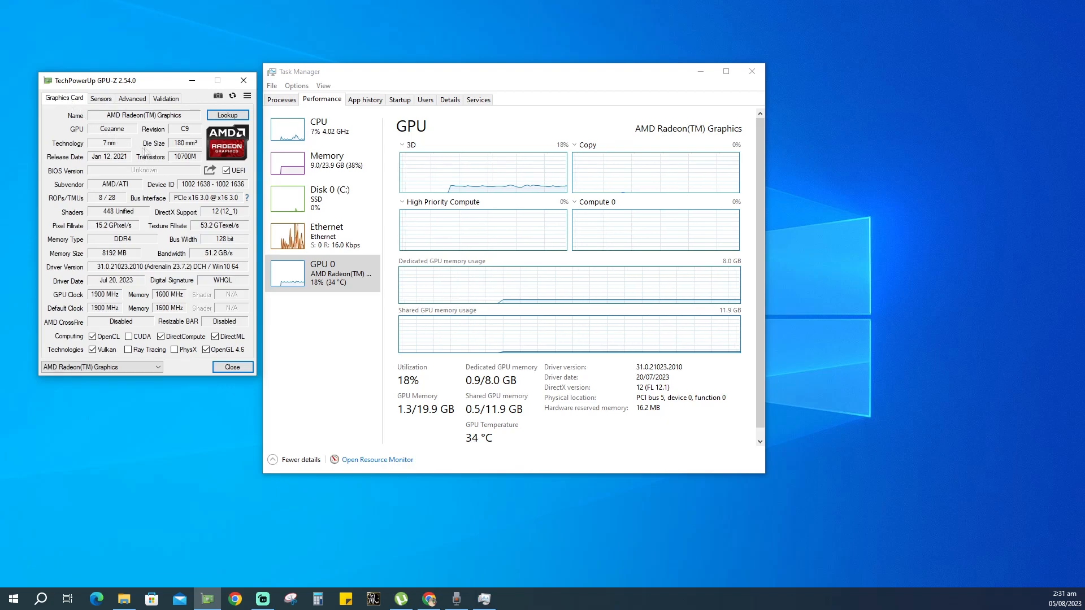